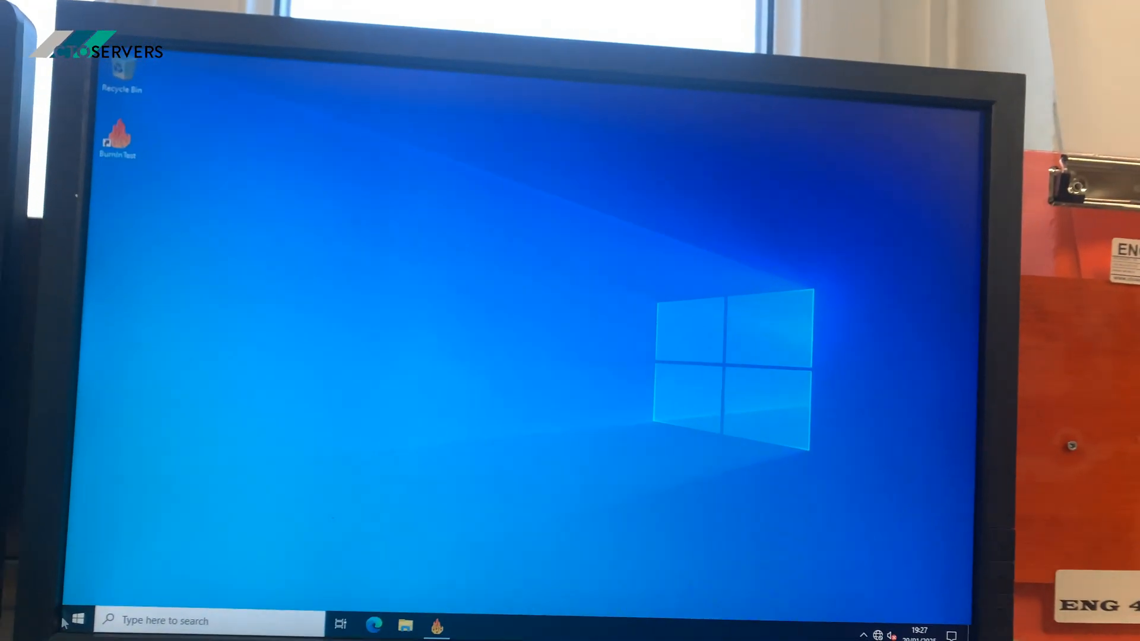
- Launch the NVIDIA Control Panel from the Start menu's installed apps list
click(78, 621)
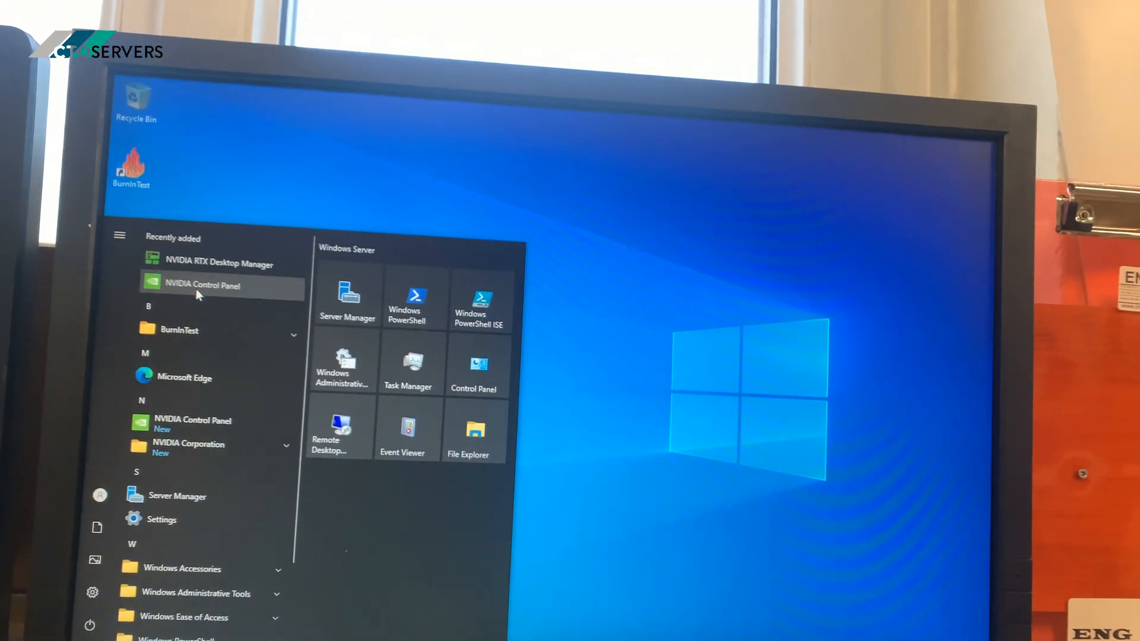
click(202, 285)
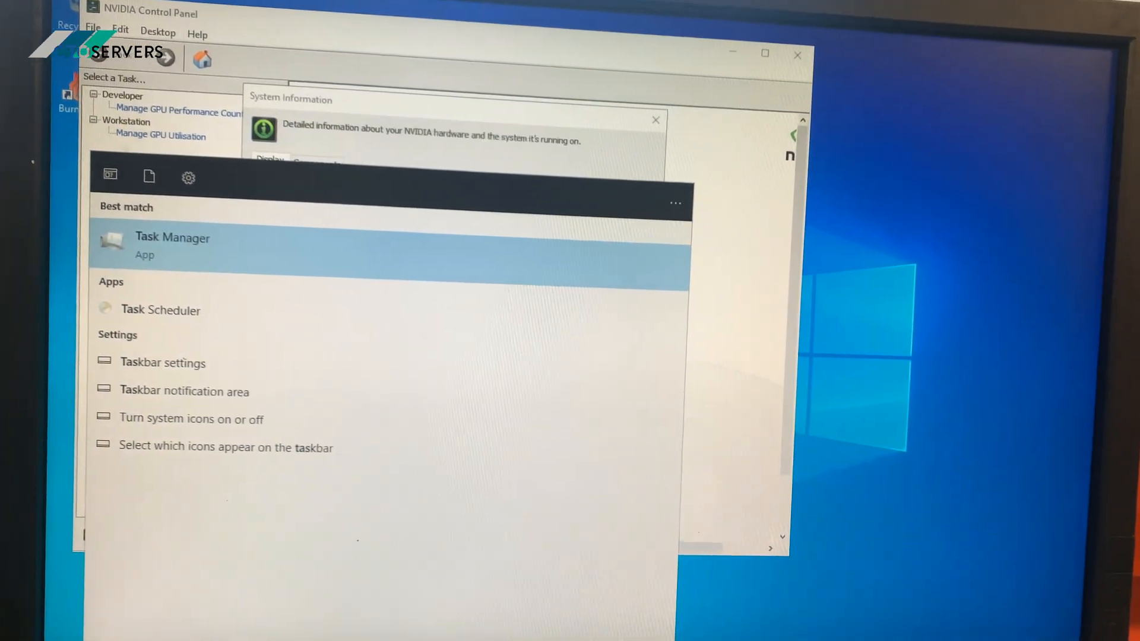
- Open Task Manager's Performance view for the 96-core AMD EPYC CPU and 768 GB memory
click(172, 246)
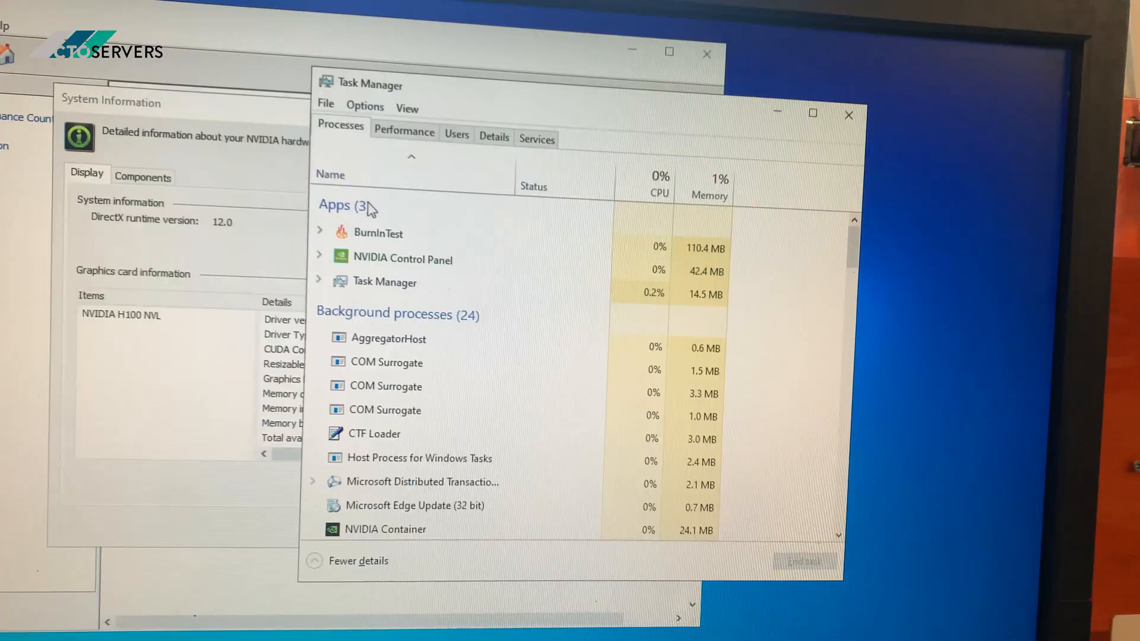
click(403, 131)
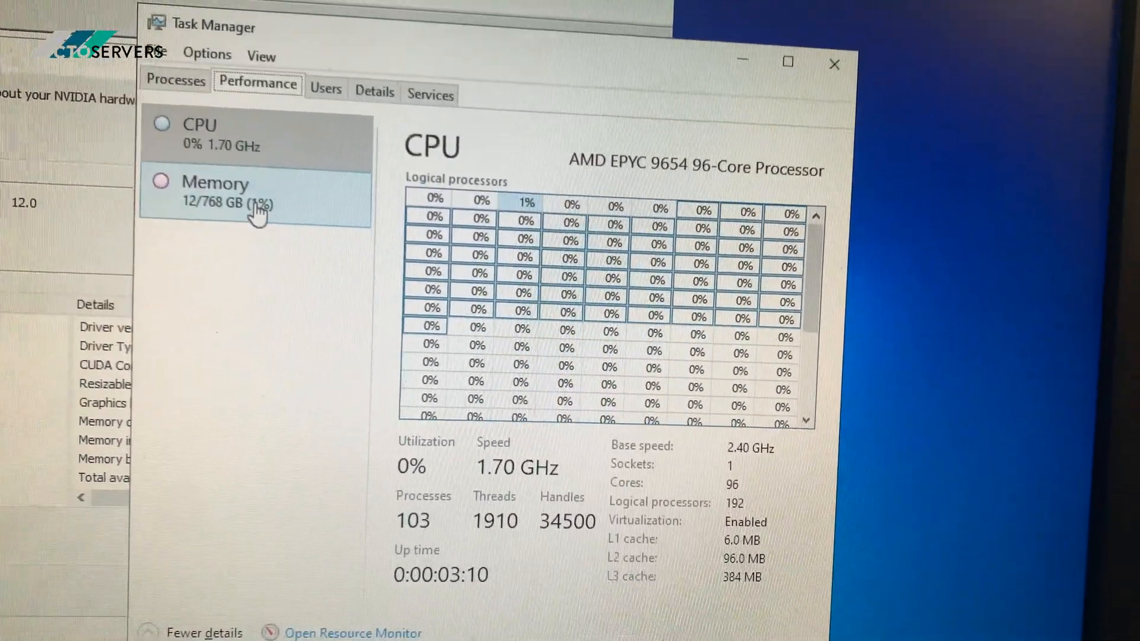
click(215, 191)
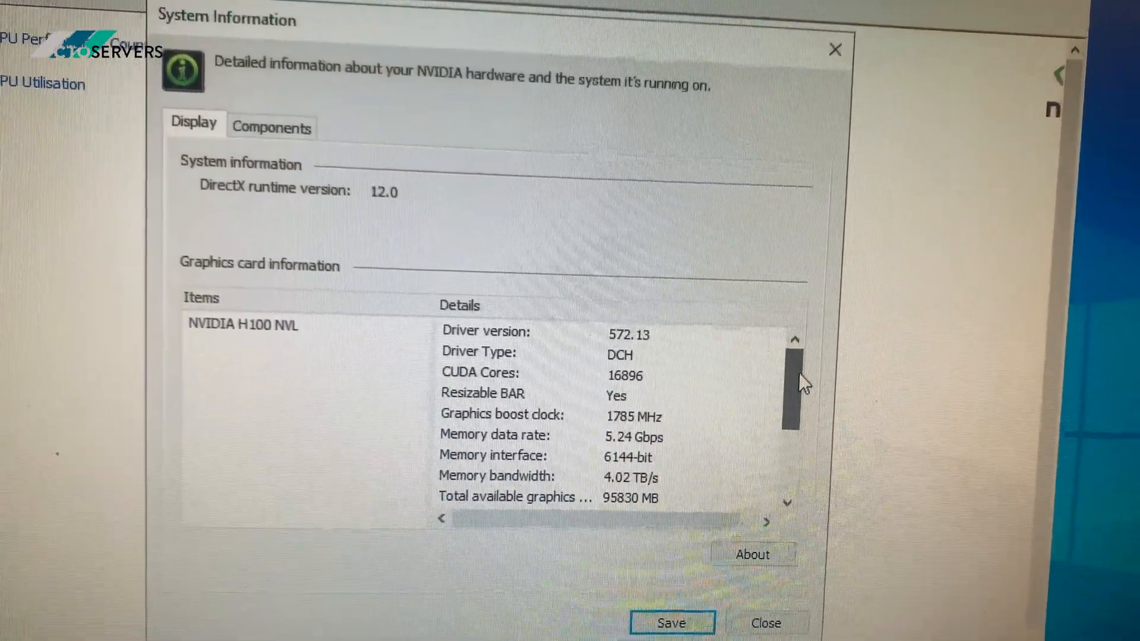
- Scroll the H100 NVL Details list to reveal BIOS version, bus, and Device ID
scroll(down, 3)
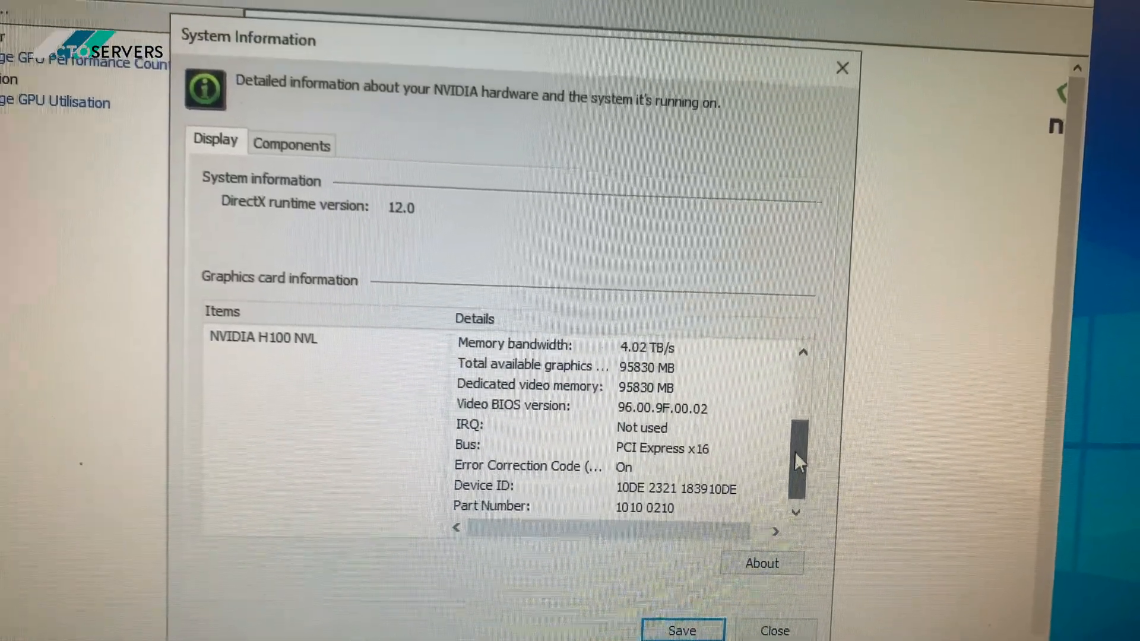